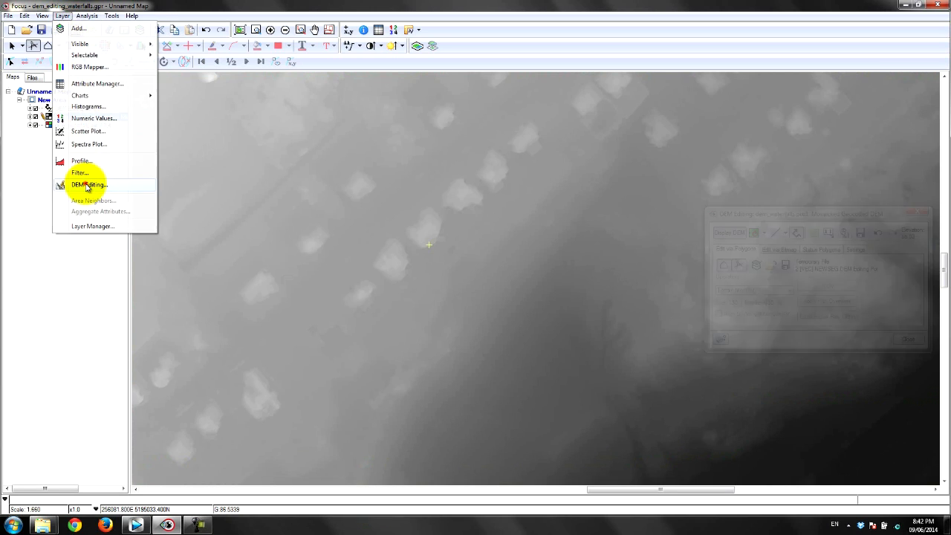
# Open DEM Editing on the waterfalls DSM, ready for polygon flat terrain filtering
pyautogui.click(88, 184)
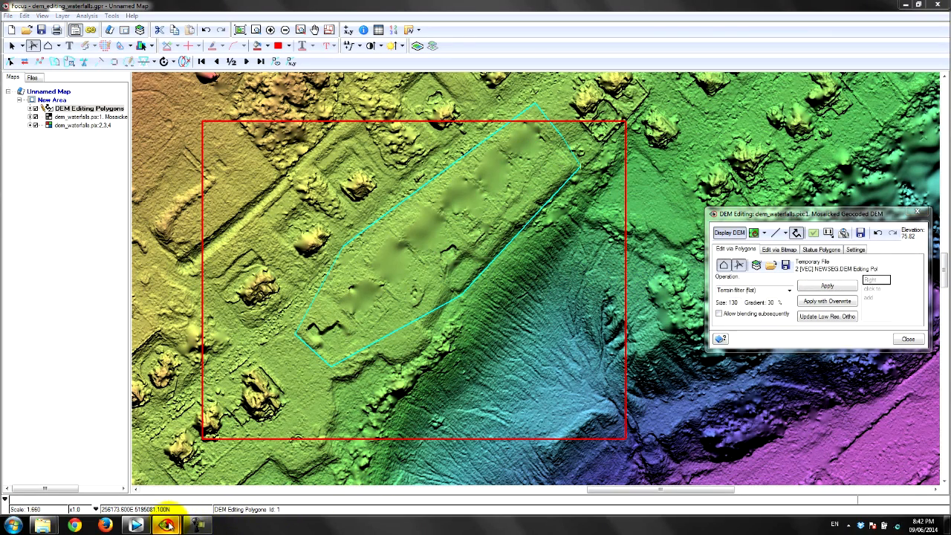
# Open the Full Res. Ortho Preview window over the houses beside the edit polygon
pyautogui.click(827, 316)
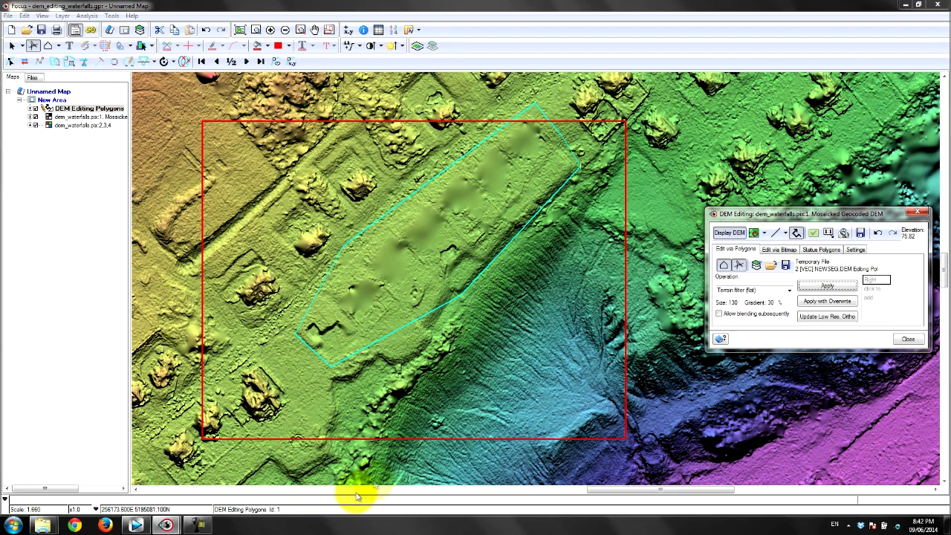
pyautogui.click(827, 316)
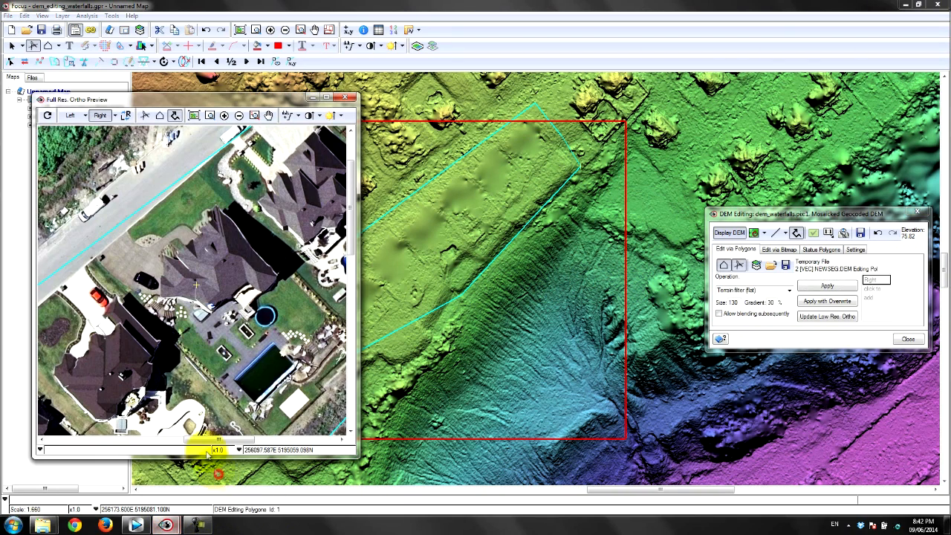